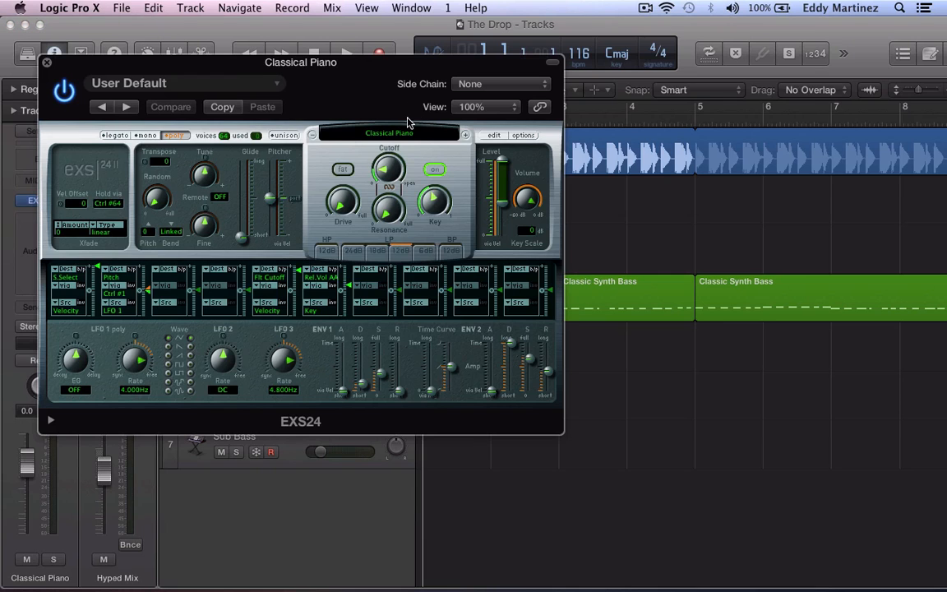
- Quit Logic Pro X from its application menu, leaving only the desktop
{"action": "left_click", "coordinate": [388, 132]}
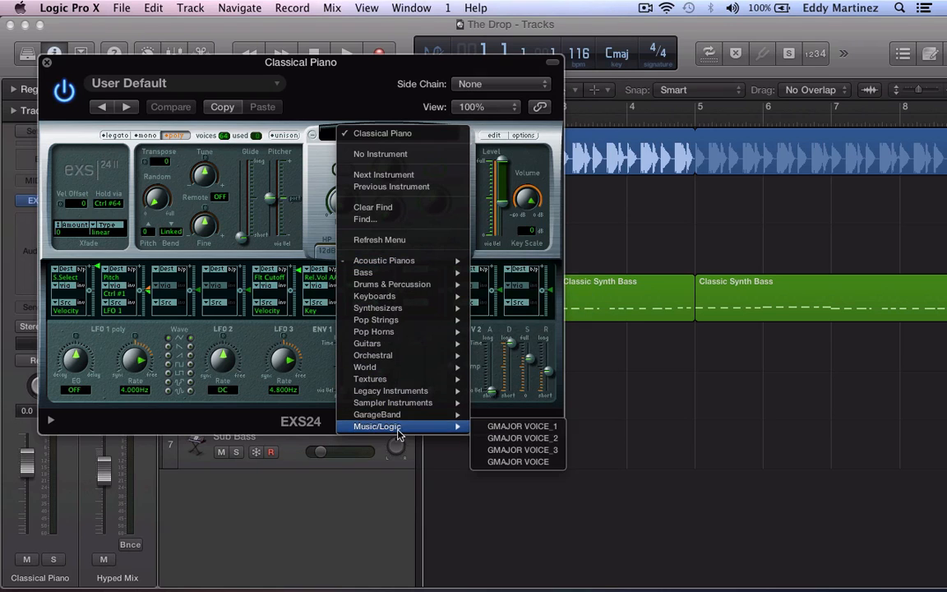
{"action": "mouse_move", "coordinate": [391, 259]}
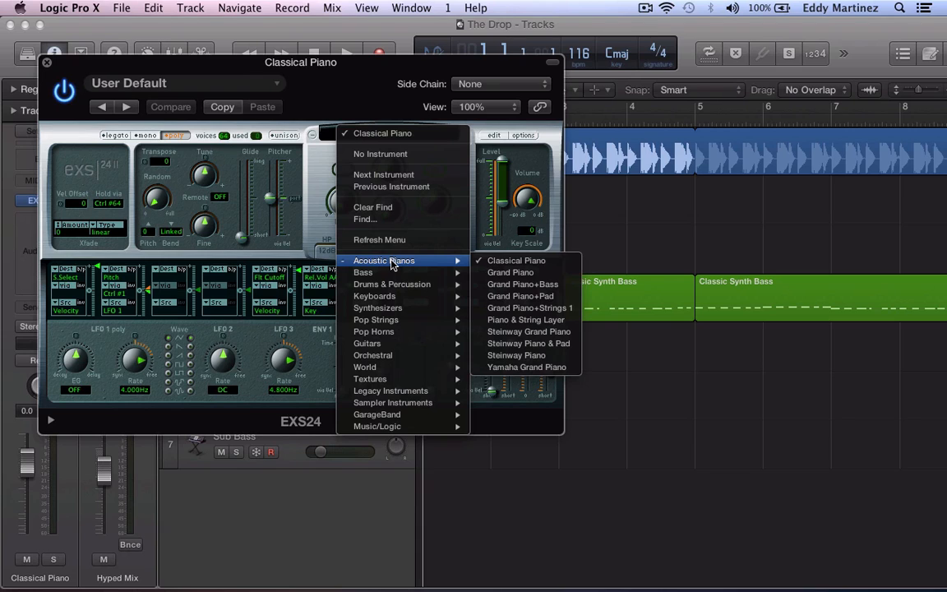
{"action": "mouse_move", "coordinate": [375, 319]}
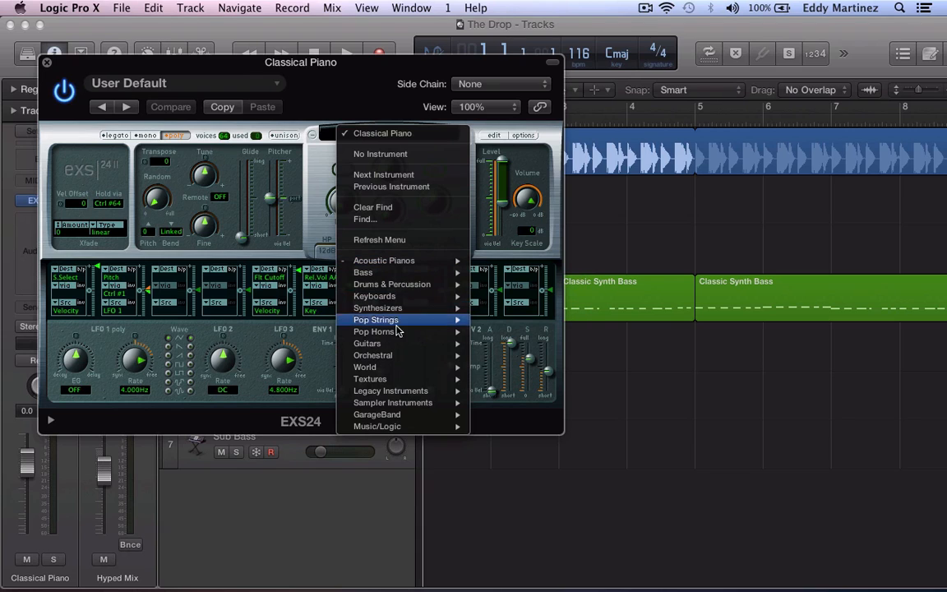
{"action": "mouse_move", "coordinate": [395, 296]}
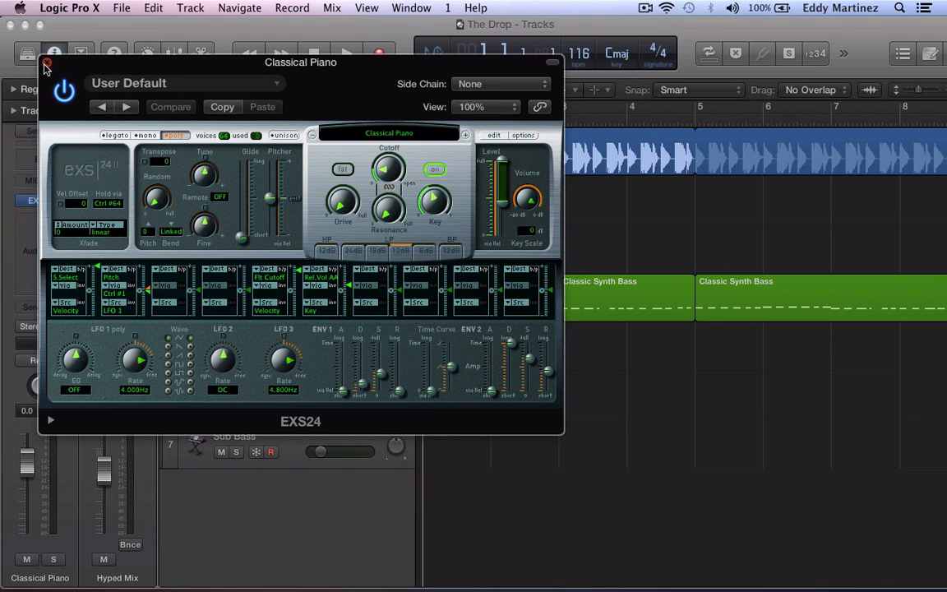
{"action": "left_click", "coordinate": [51, 62]}
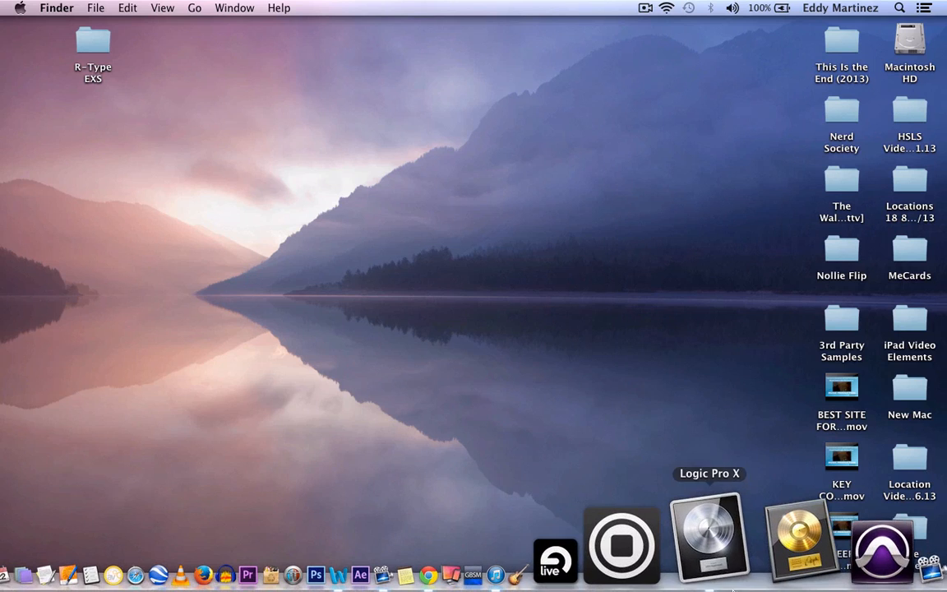
{"action": "left_click", "coordinate": [59, 6]}
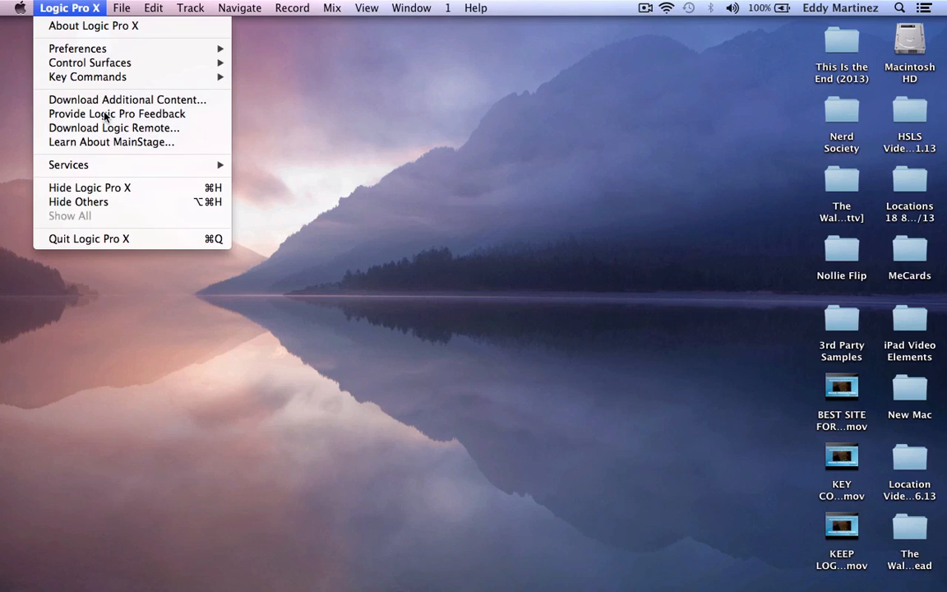
{"action": "mouse_move", "coordinate": [125, 240]}
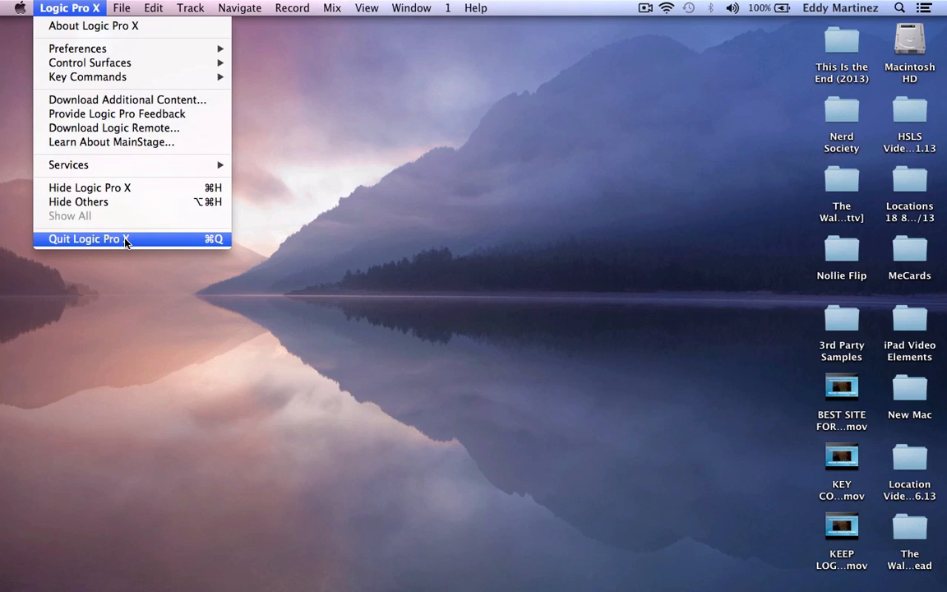
{"action": "left_click", "coordinate": [90, 240]}
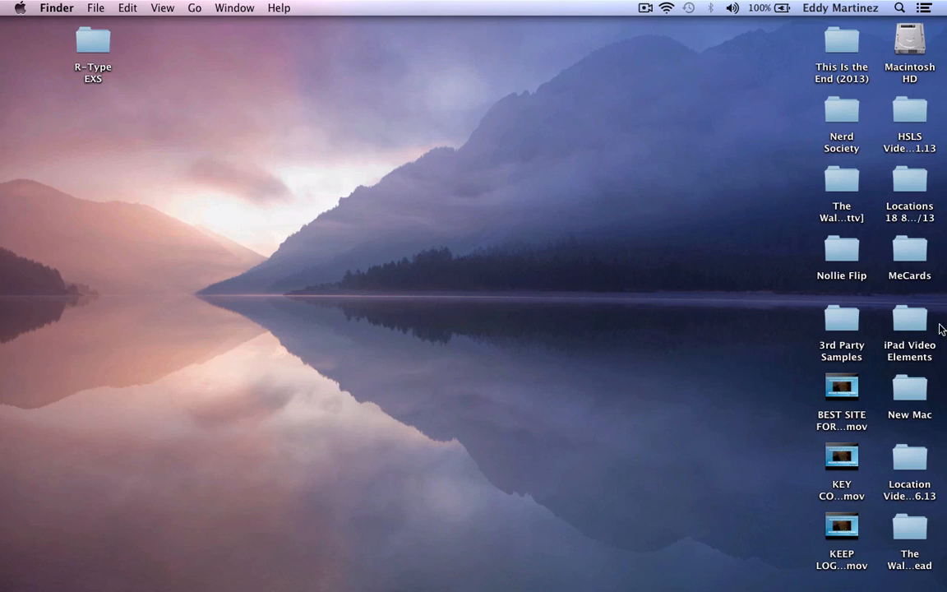
{"action": "mouse_move", "coordinate": [909, 36]}
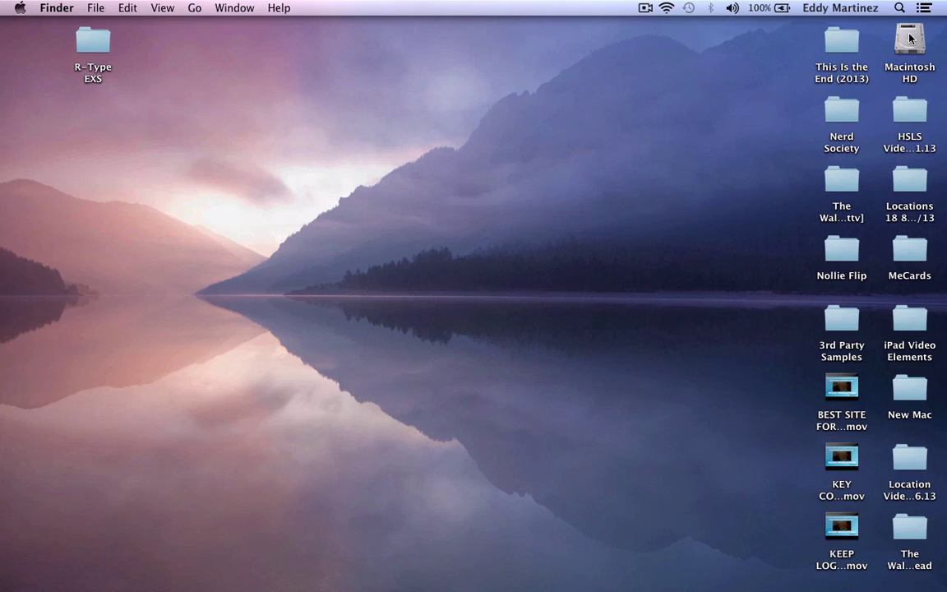
{"action": "mouse_move", "coordinate": [921, 44]}
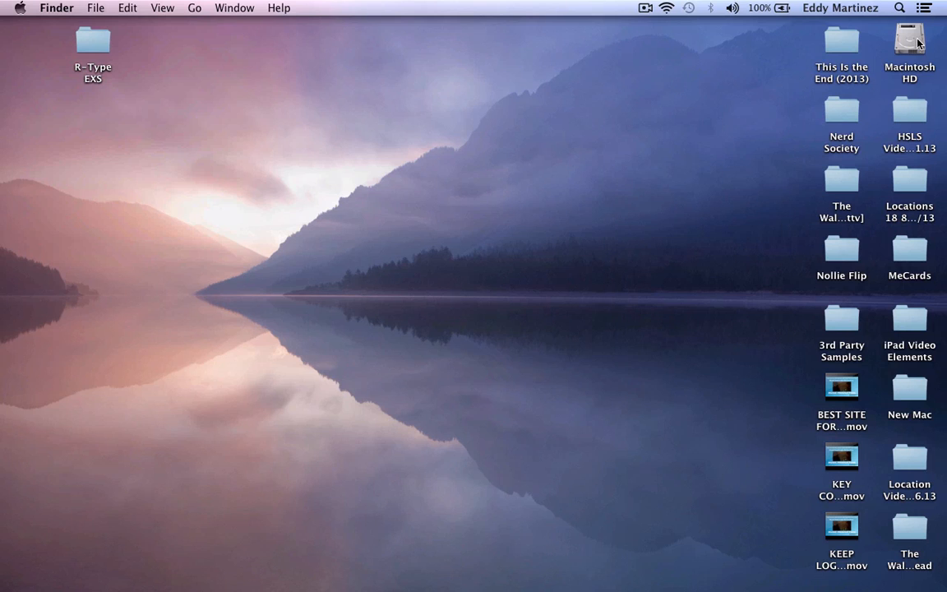
- Browse Macintosh HD › Library › Application Support › Logic and open the 3rd Party Samples folder showing R-Type.exs
{"action": "double_click", "coordinate": [908, 43]}
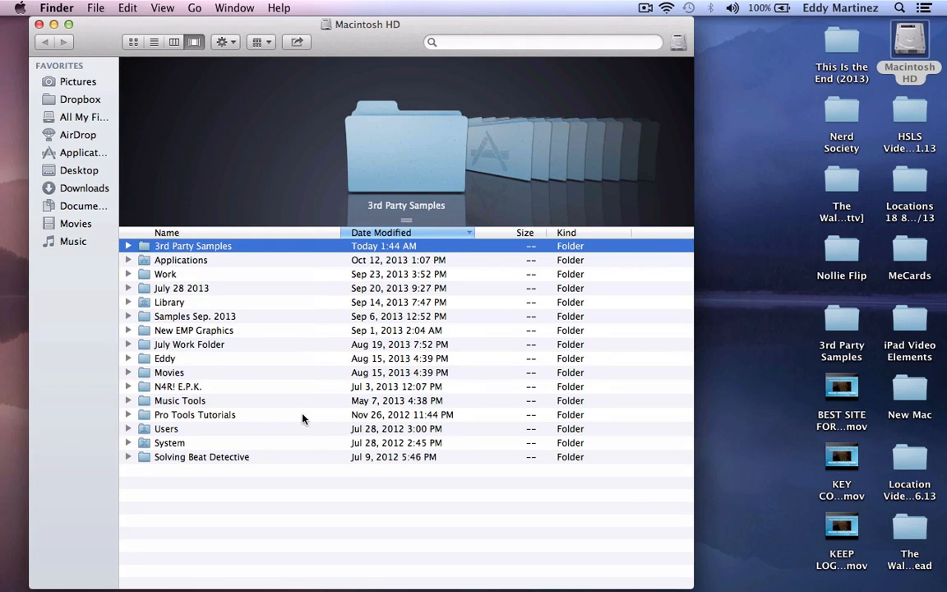
{"action": "mouse_move", "coordinate": [124, 304]}
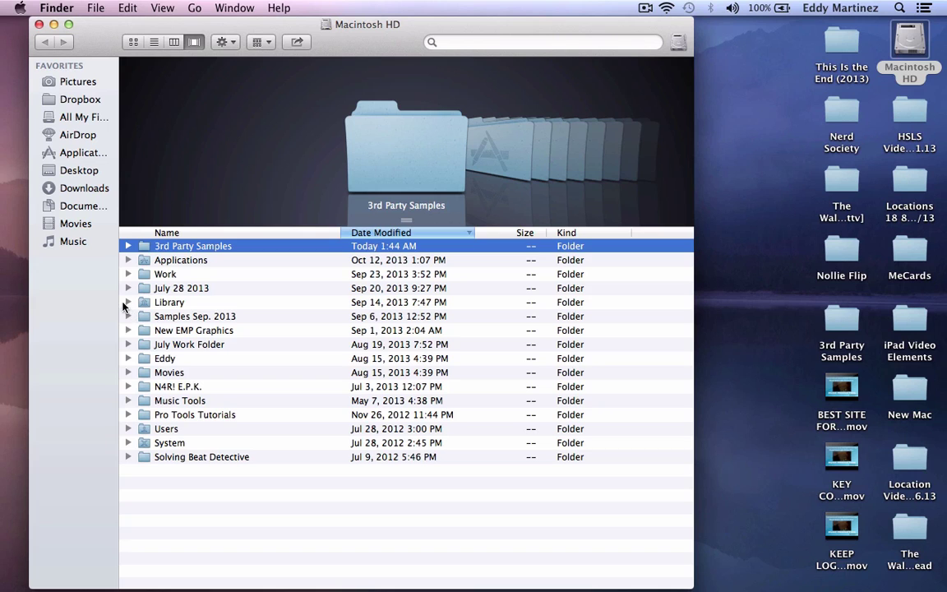
{"action": "left_click", "coordinate": [128, 303]}
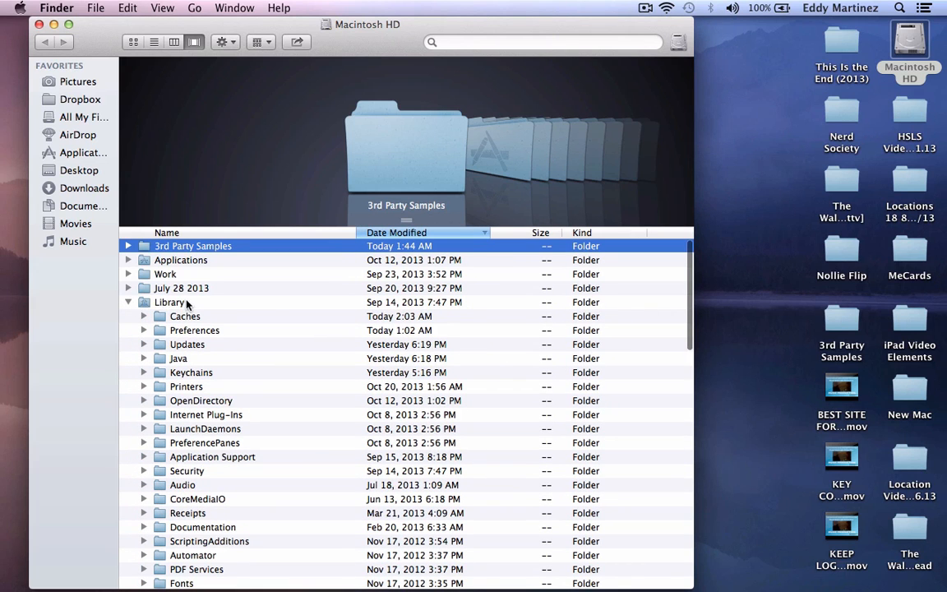
{"action": "mouse_move", "coordinate": [257, 391]}
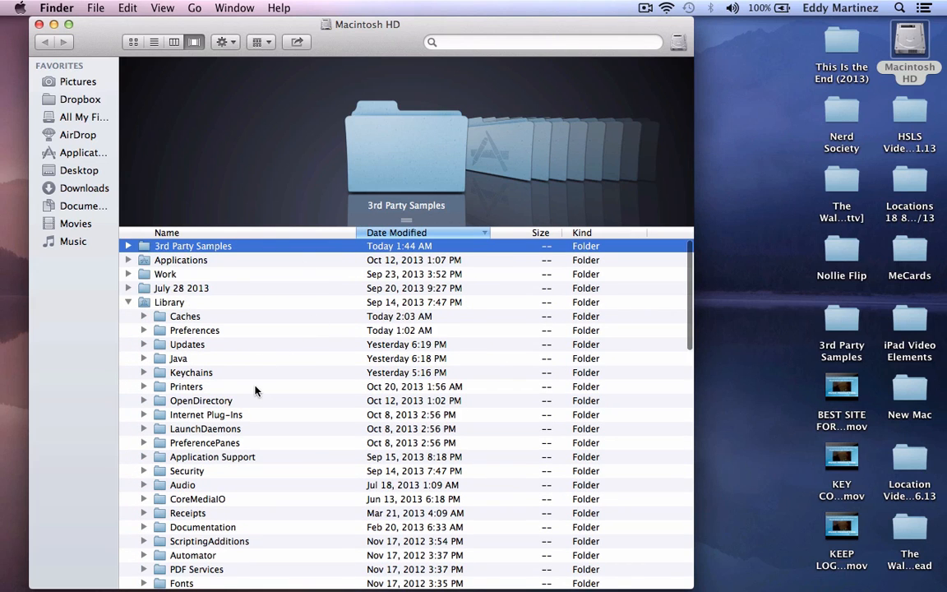
{"action": "scroll", "scroll_direction": "down", "scroll_amount": 3}
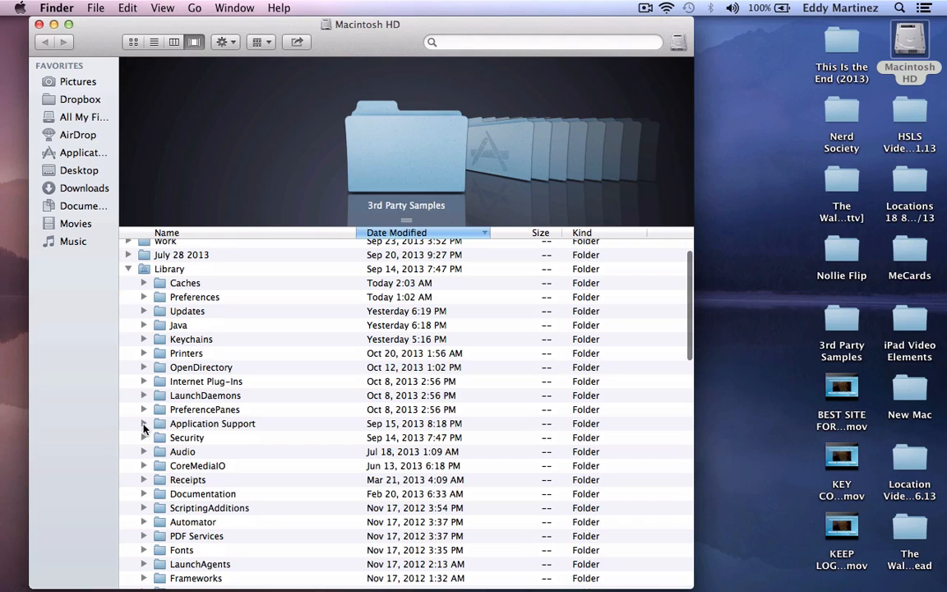
{"action": "left_click", "coordinate": [144, 425]}
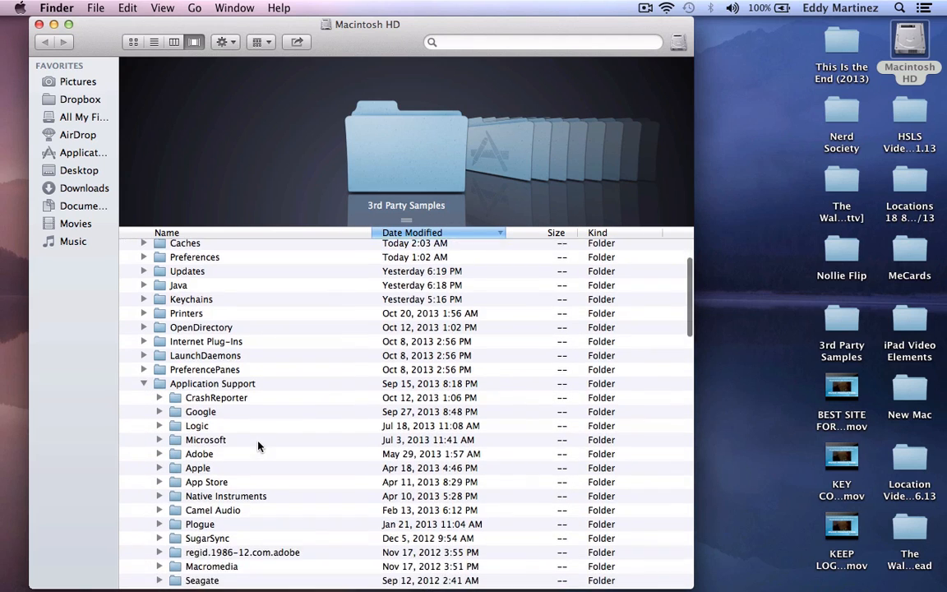
{"action": "scroll", "scroll_direction": "down", "scroll_amount": 3}
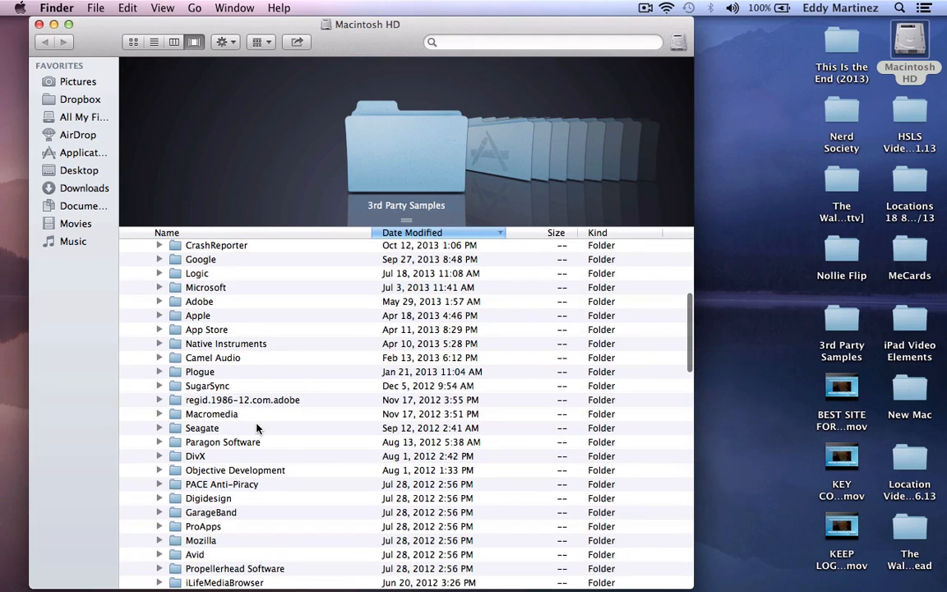
{"action": "mouse_move", "coordinate": [159, 277]}
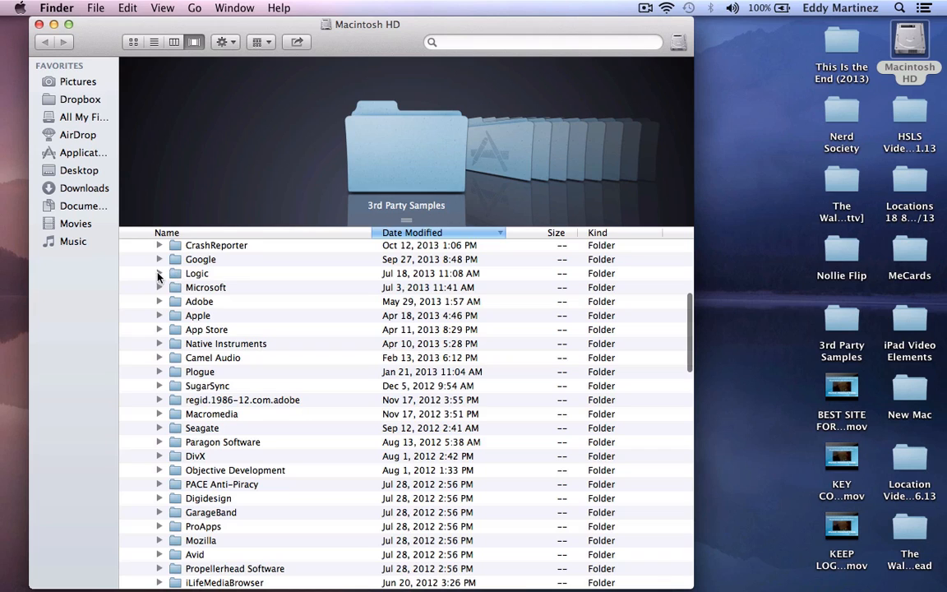
{"action": "left_click", "coordinate": [159, 273]}
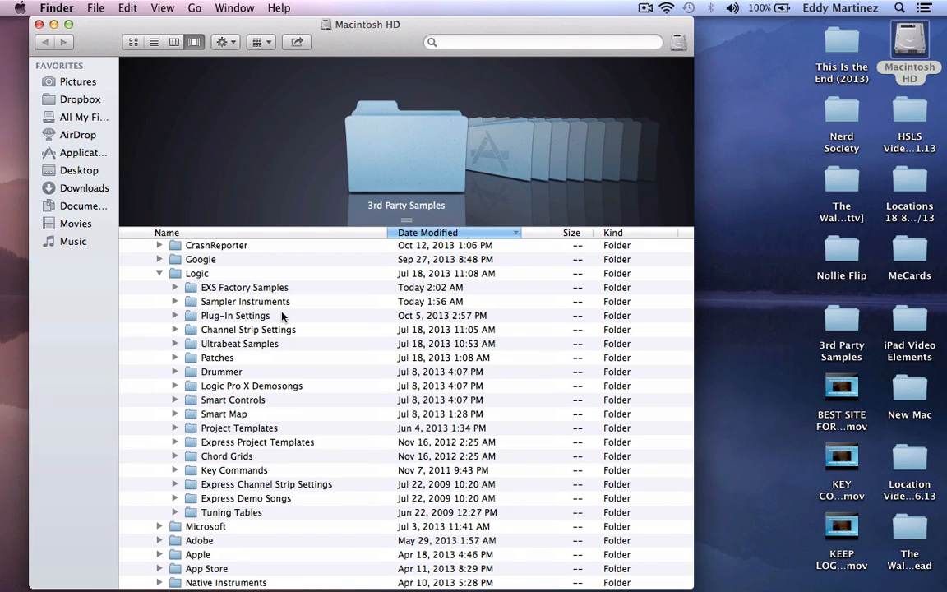
{"action": "mouse_move", "coordinate": [240, 316]}
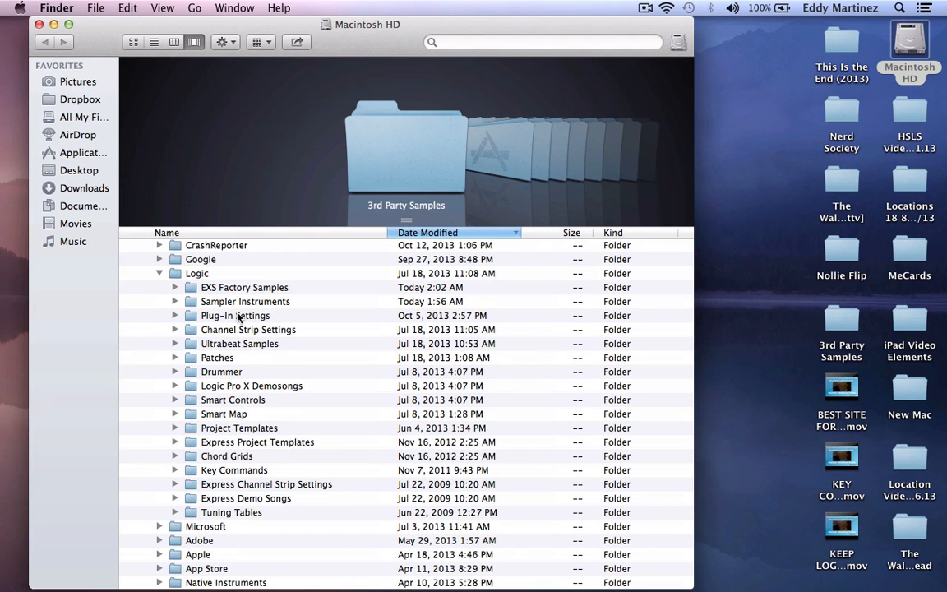
{"action": "mouse_move", "coordinate": [227, 304]}
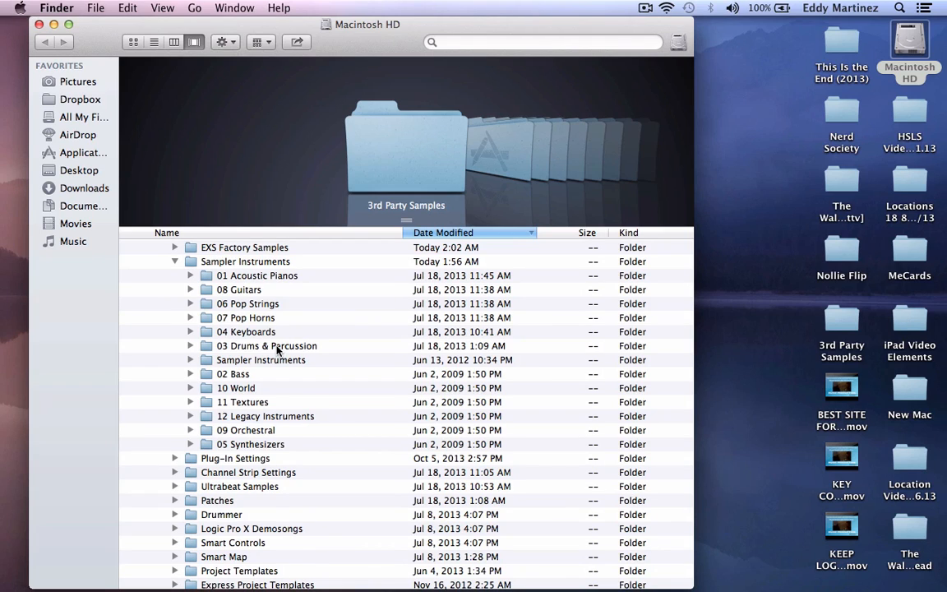
{"action": "mouse_move", "coordinate": [842, 316]}
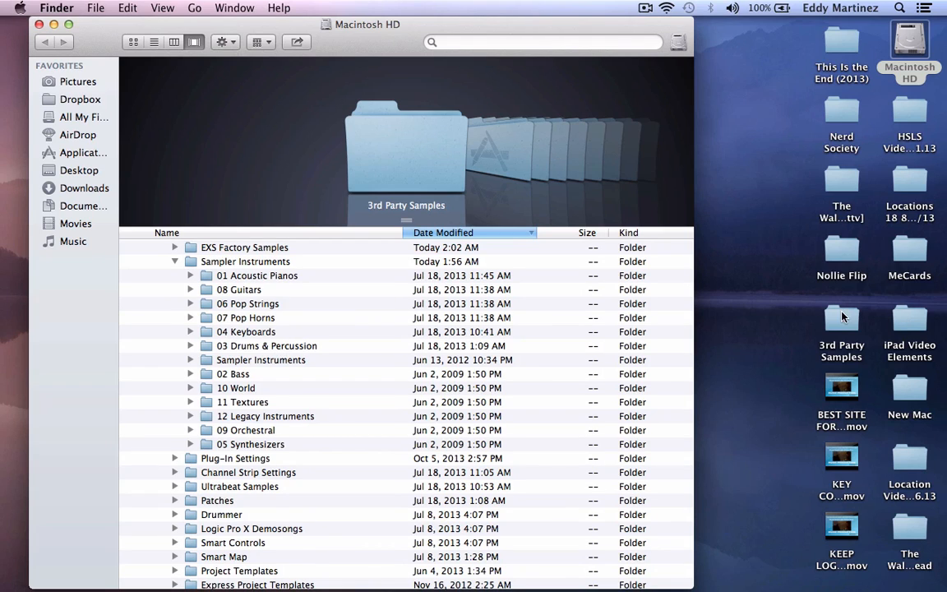
{"action": "mouse_move", "coordinate": [801, 326]}
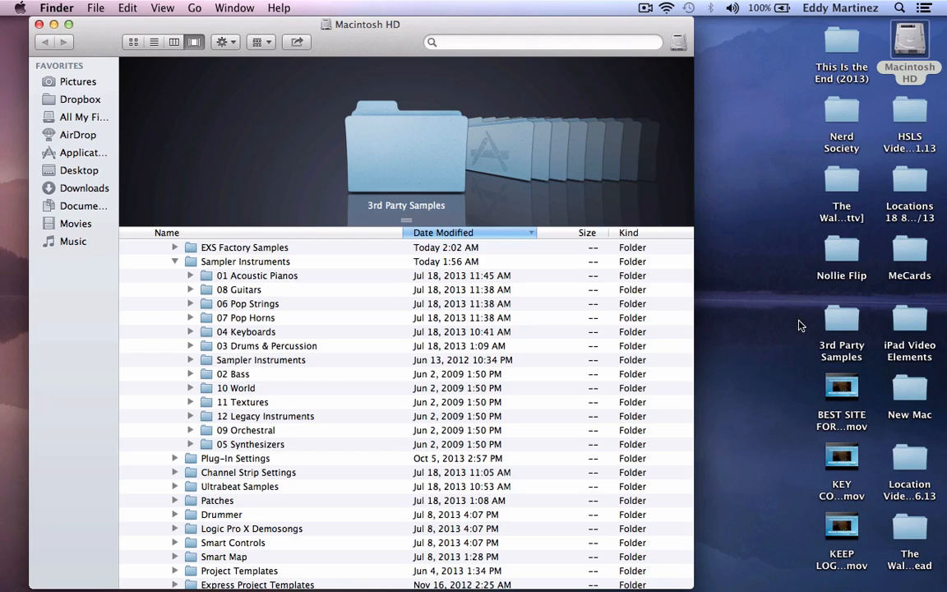
{"action": "mouse_move", "coordinate": [842, 322]}
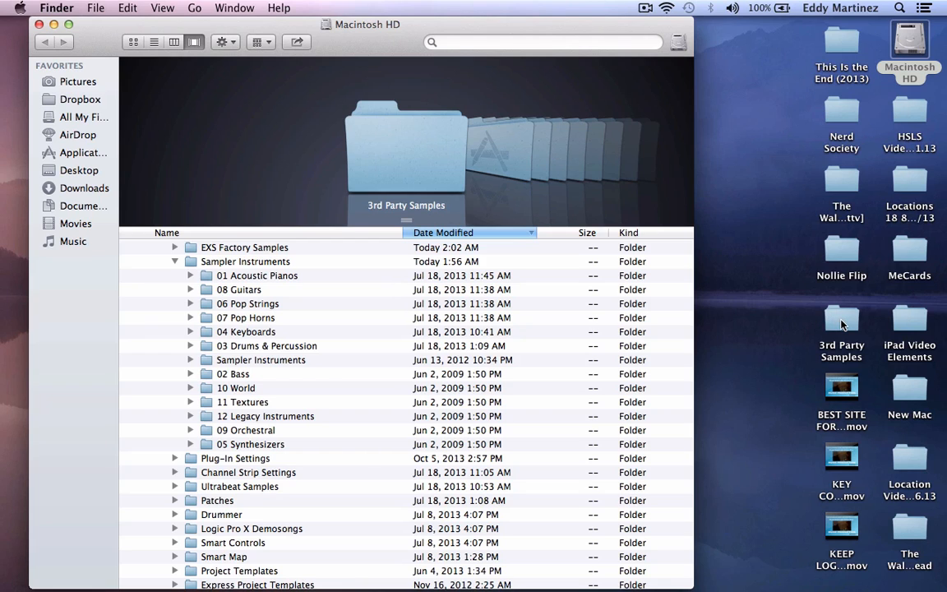
{"action": "mouse_move", "coordinate": [845, 333]}
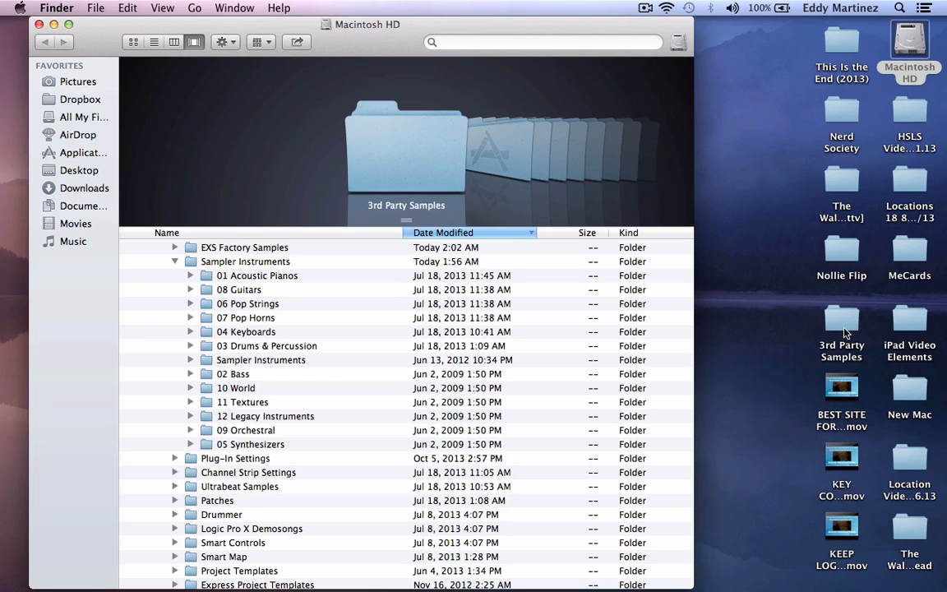
{"action": "double_click", "coordinate": [842, 319]}
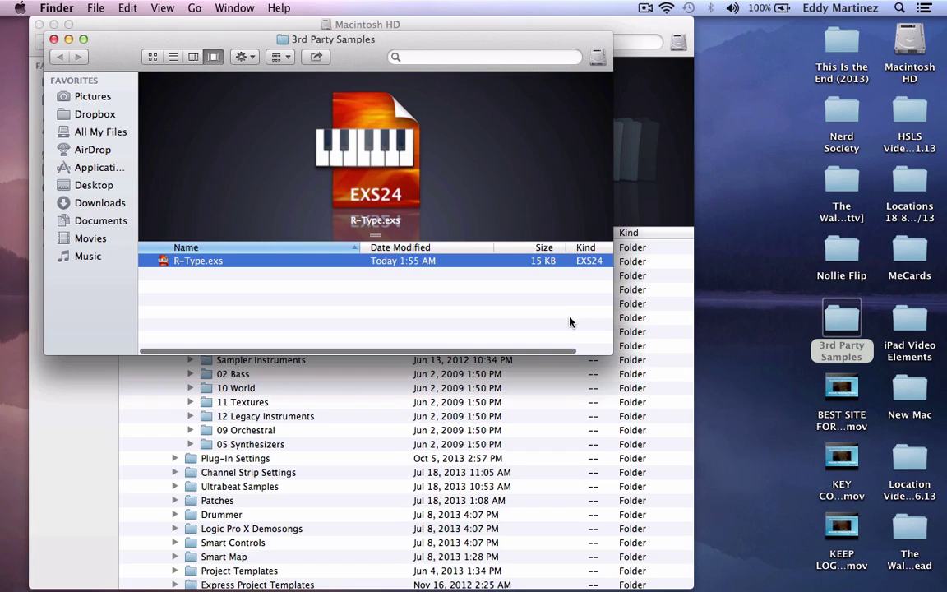
{"action": "mouse_move", "coordinate": [396, 207]}
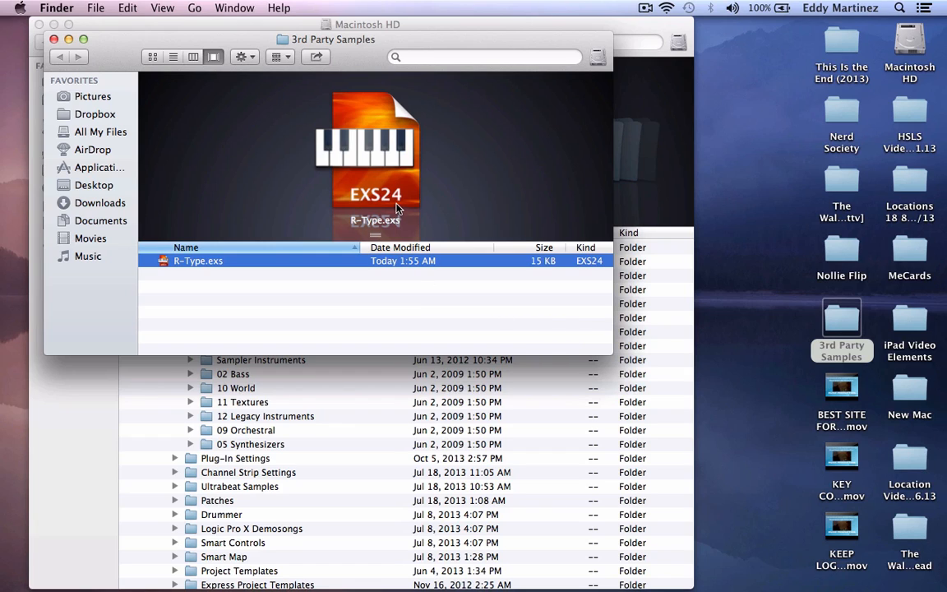
{"action": "mouse_move", "coordinate": [358, 181]}
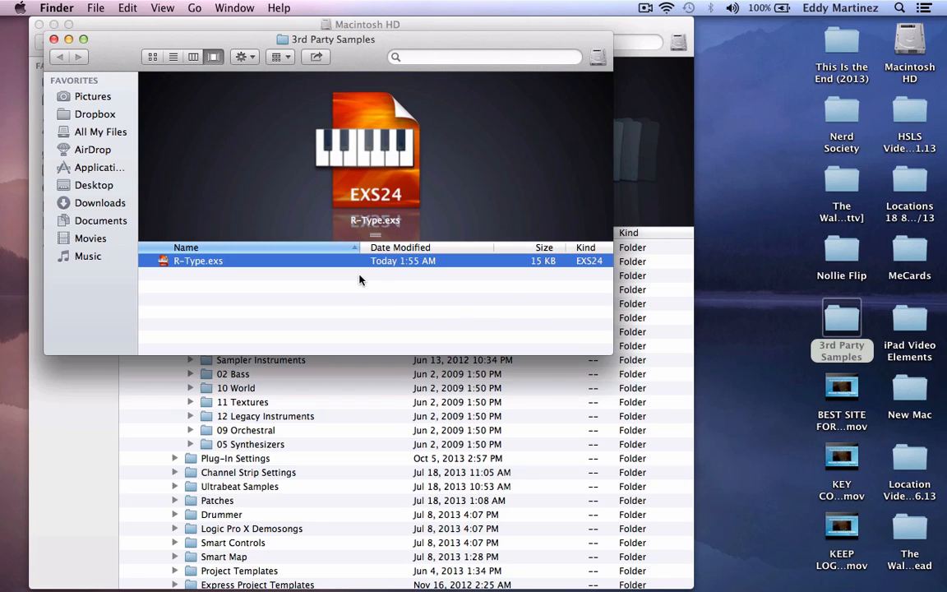
{"action": "mouse_move", "coordinate": [121, 150]}
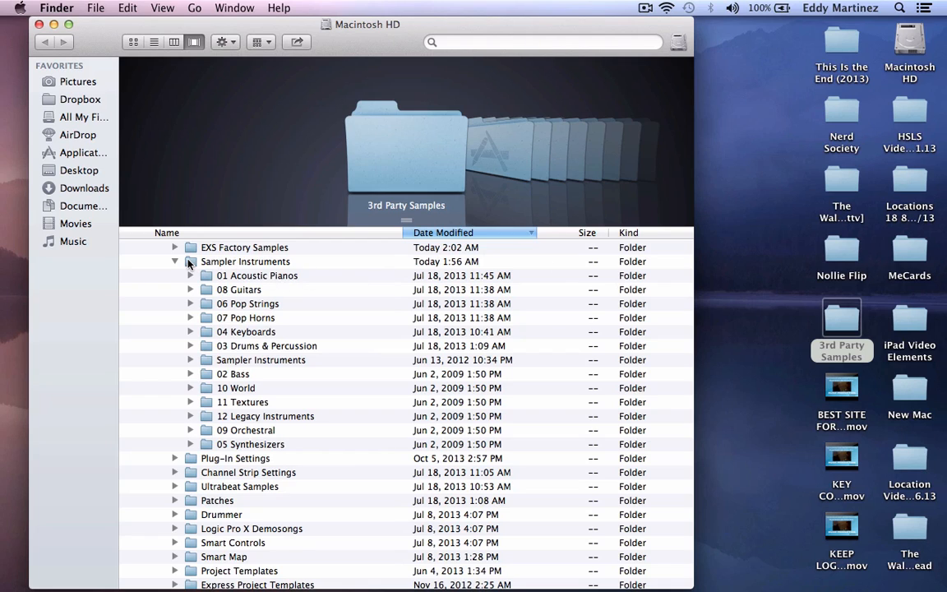
{"action": "mouse_move", "coordinate": [434, 276]}
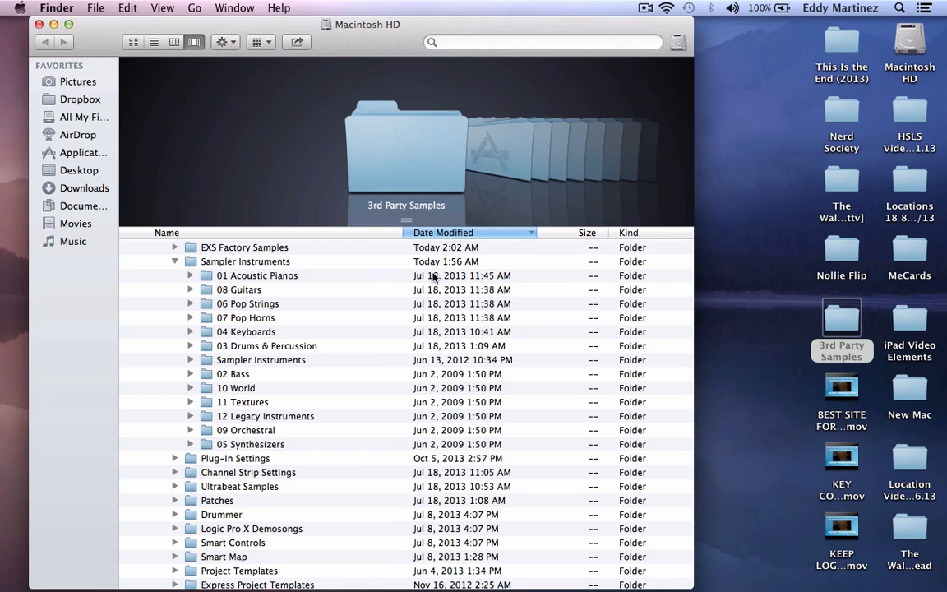
{"action": "mouse_move", "coordinate": [842, 321]}
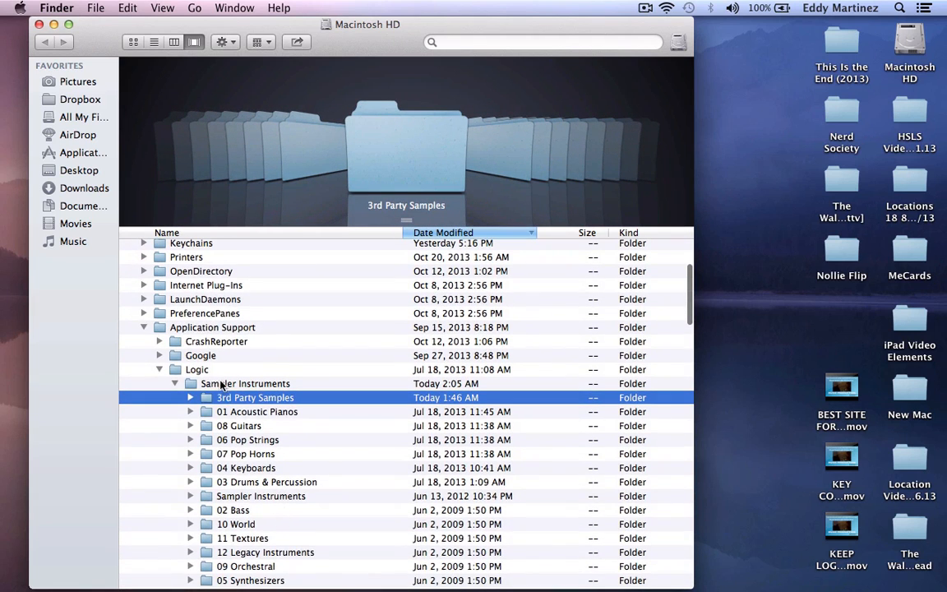
{"action": "mouse_move", "coordinate": [250, 386]}
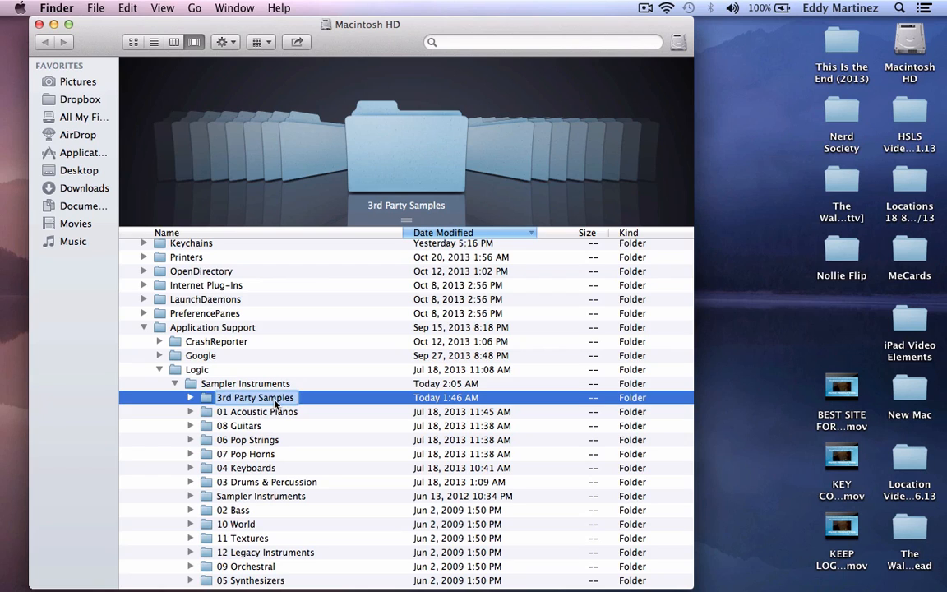
- Expand 3rd Party Samples under Sampler Instruments and select the R-Type.exs patch
{"action": "left_click", "coordinate": [191, 396]}
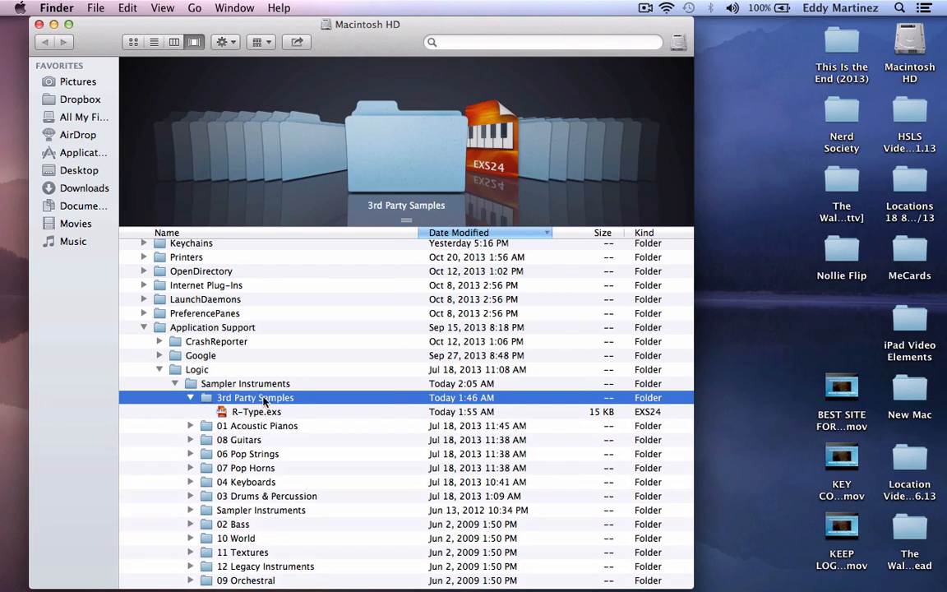
{"action": "left_click", "coordinate": [257, 411]}
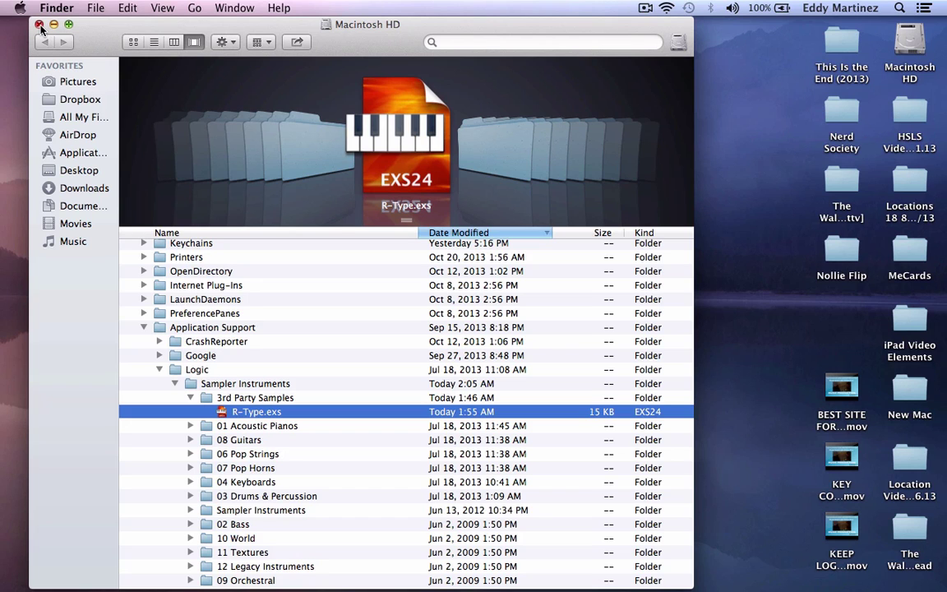
- Close the Finder window and bring The Drop project back up in Logic Pro X
{"action": "left_click", "coordinate": [40, 25]}
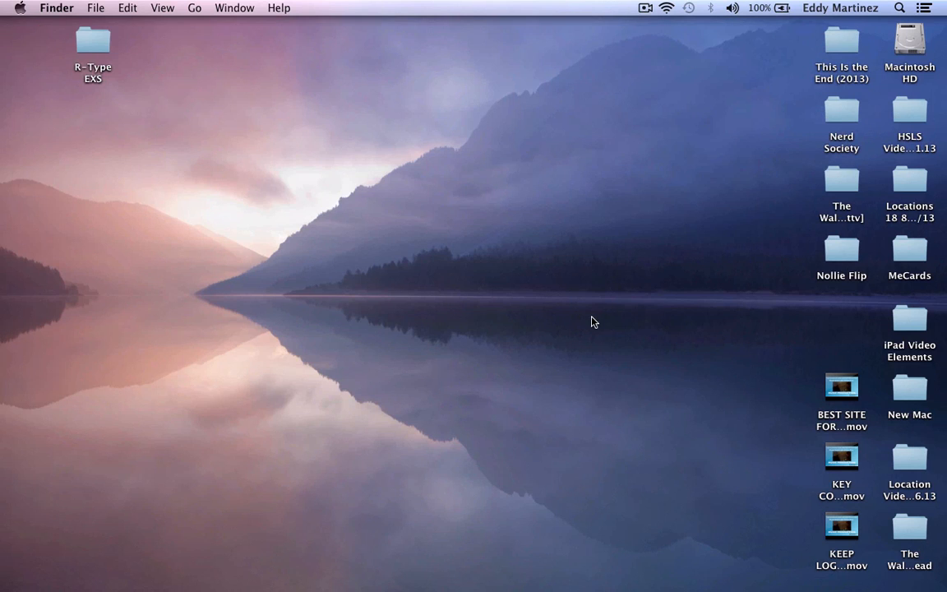
{"action": "mouse_move", "coordinate": [632, 466]}
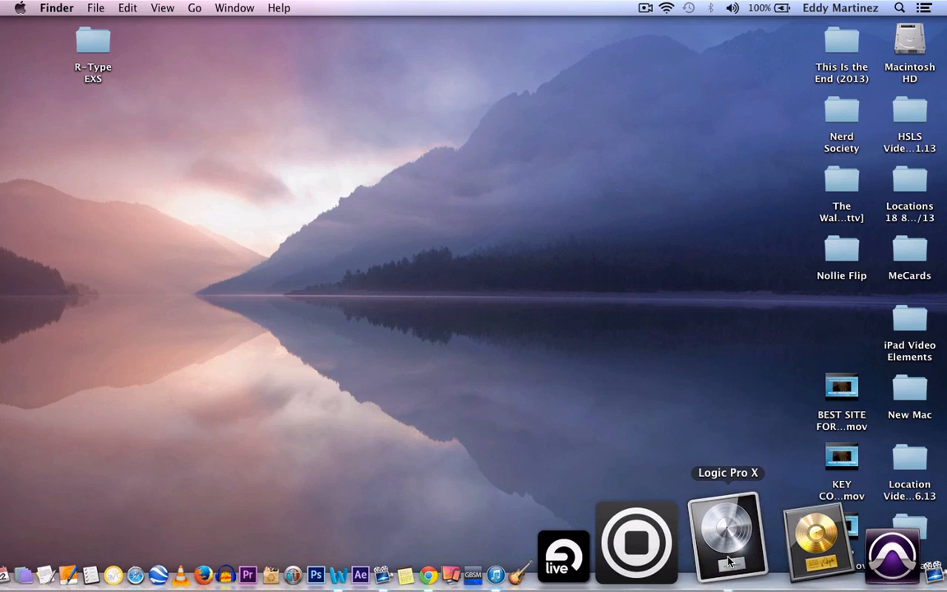
{"action": "left_click", "coordinate": [727, 550]}
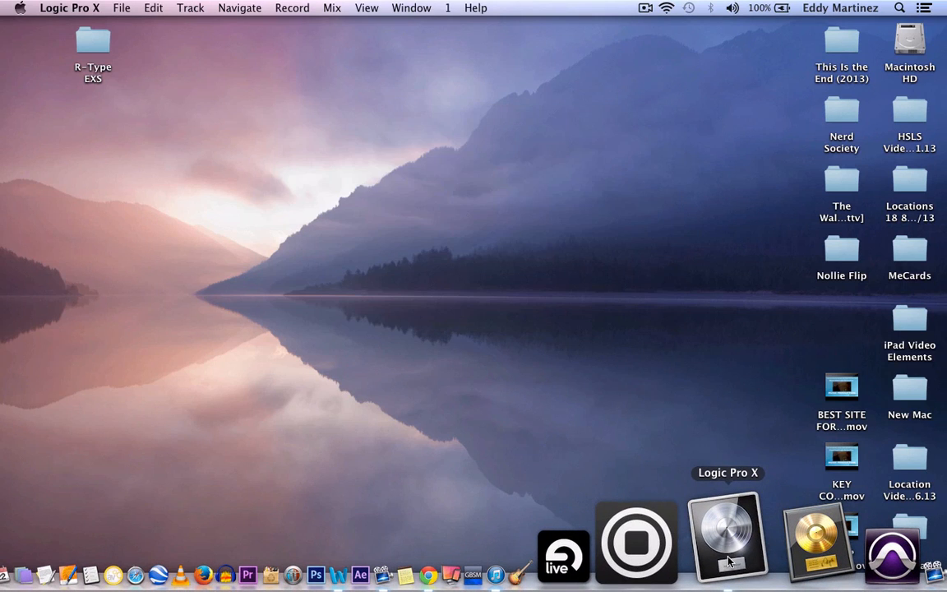
{"action": "left_click", "coordinate": [729, 544]}
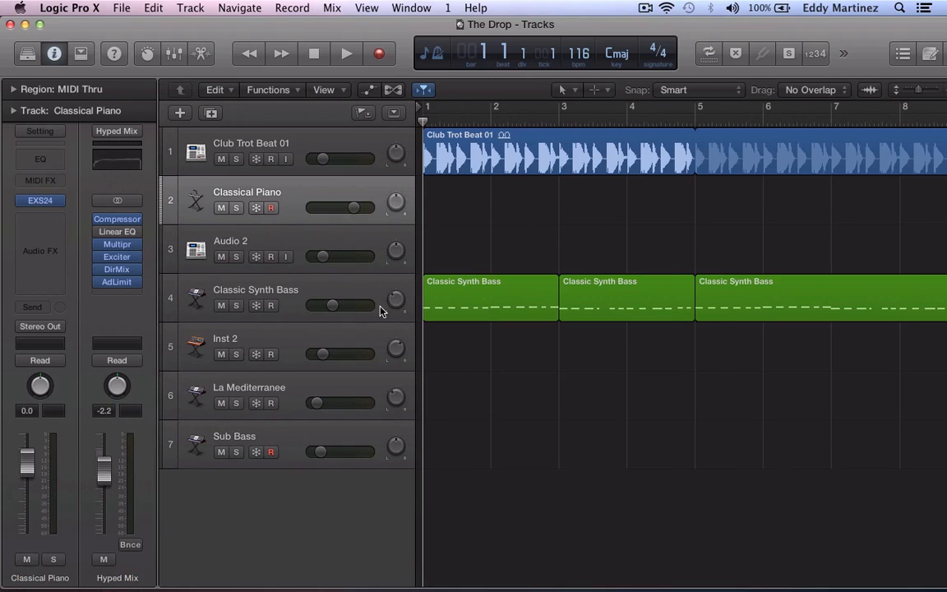
- Load the R-Type patch from 3rd Party Samples into the Classical Piano track's EXS24
{"action": "left_click", "coordinate": [39, 201]}
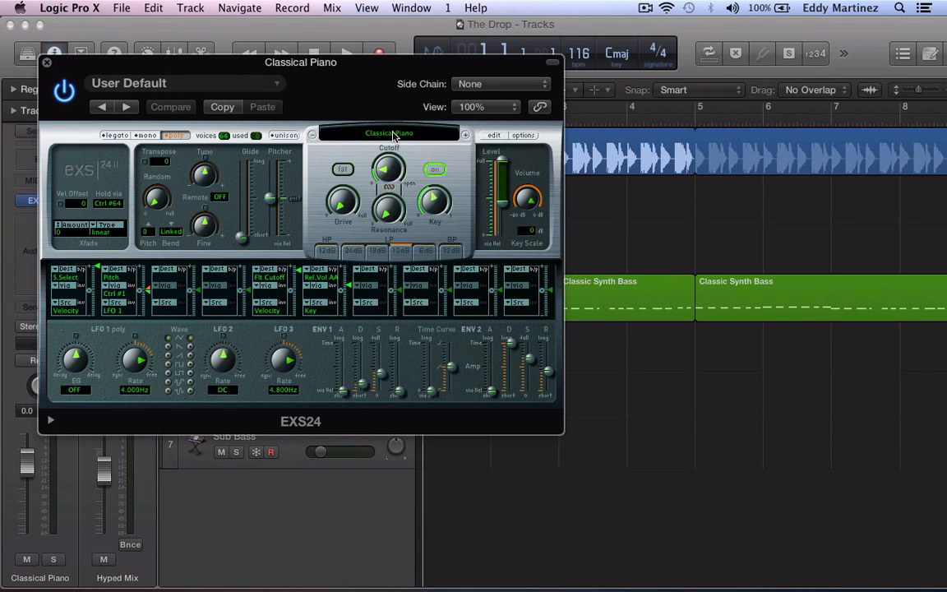
{"action": "left_click", "coordinate": [390, 133]}
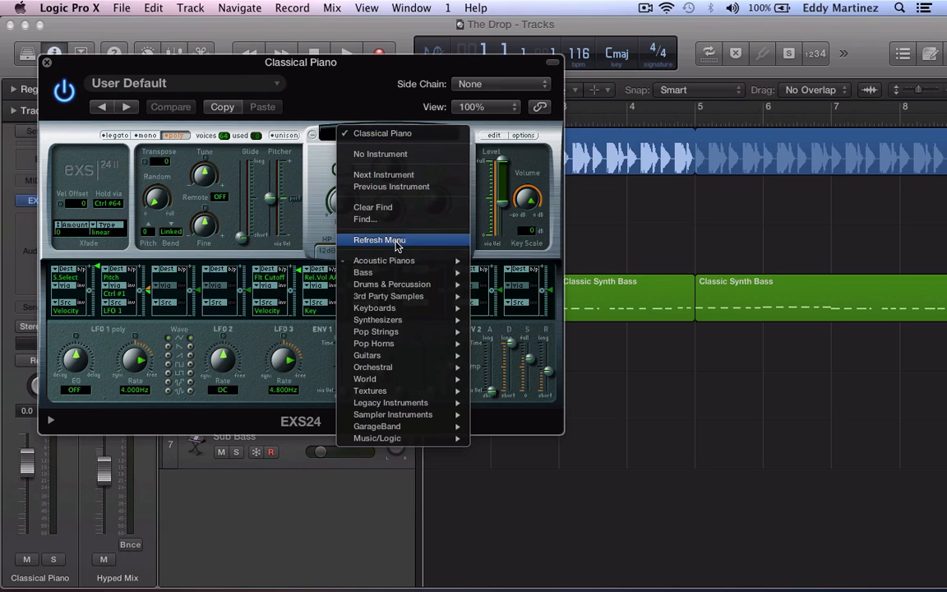
{"action": "mouse_move", "coordinate": [388, 296]}
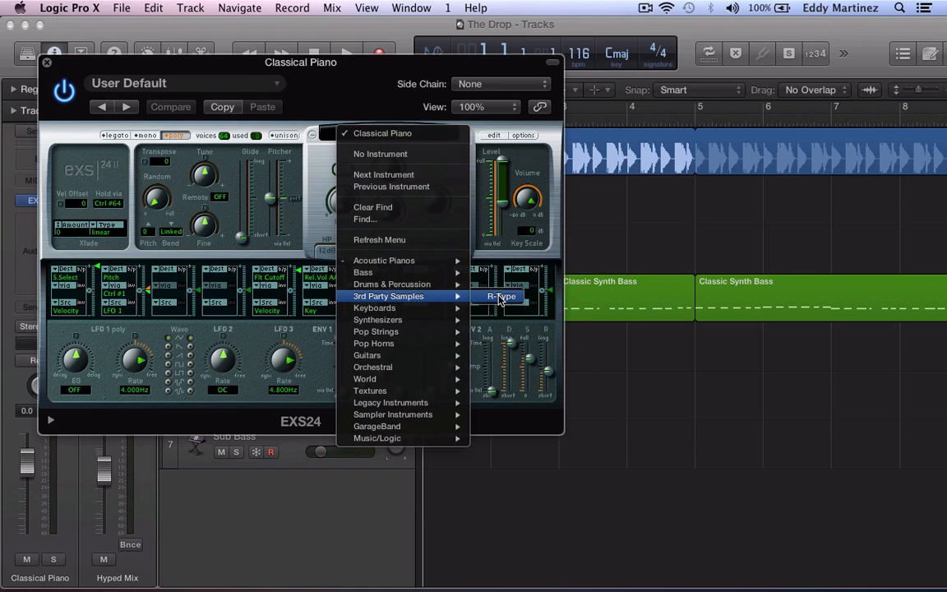
{"action": "left_click", "coordinate": [500, 296]}
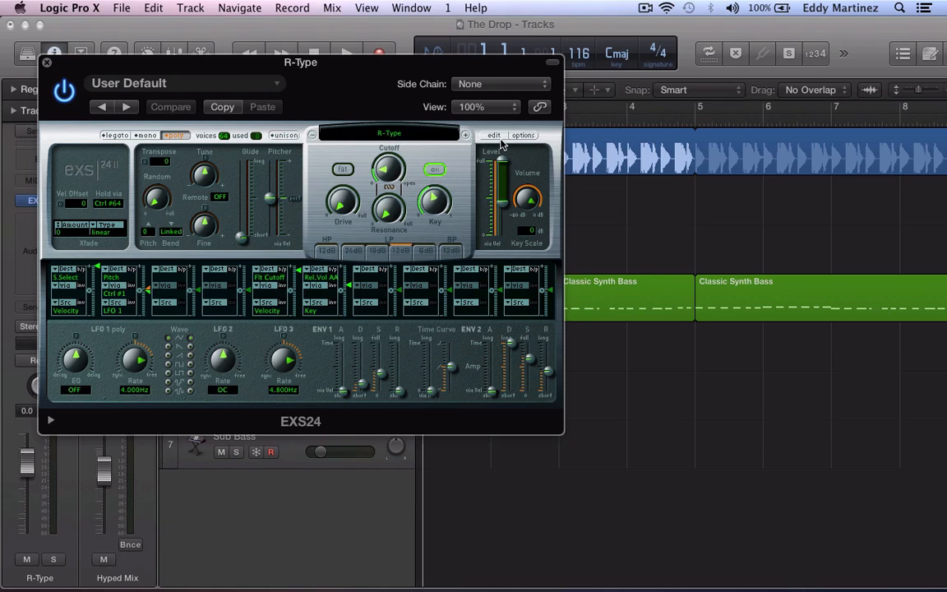
{"action": "mouse_move", "coordinate": [493, 135]}
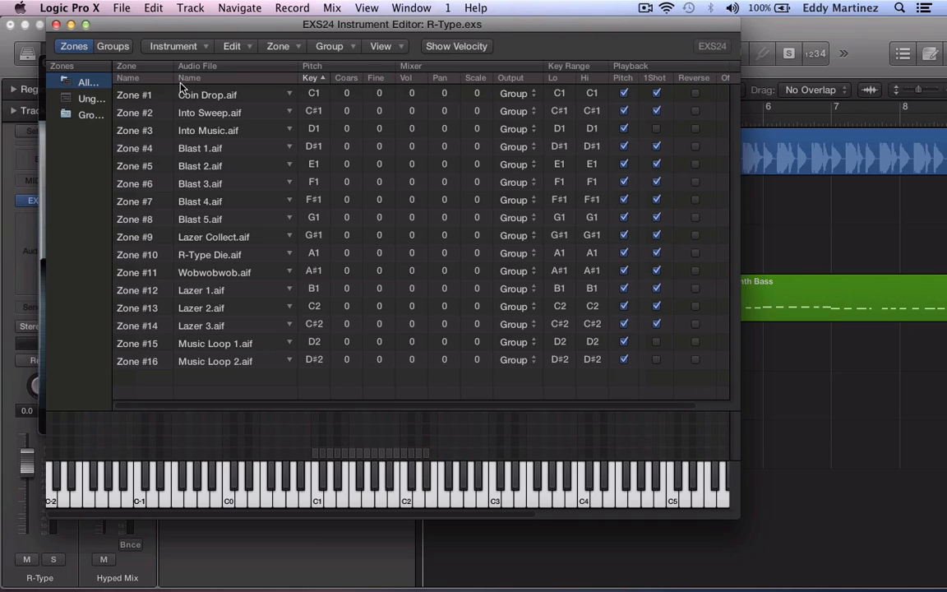
{"action": "mouse_move", "coordinate": [209, 307]}
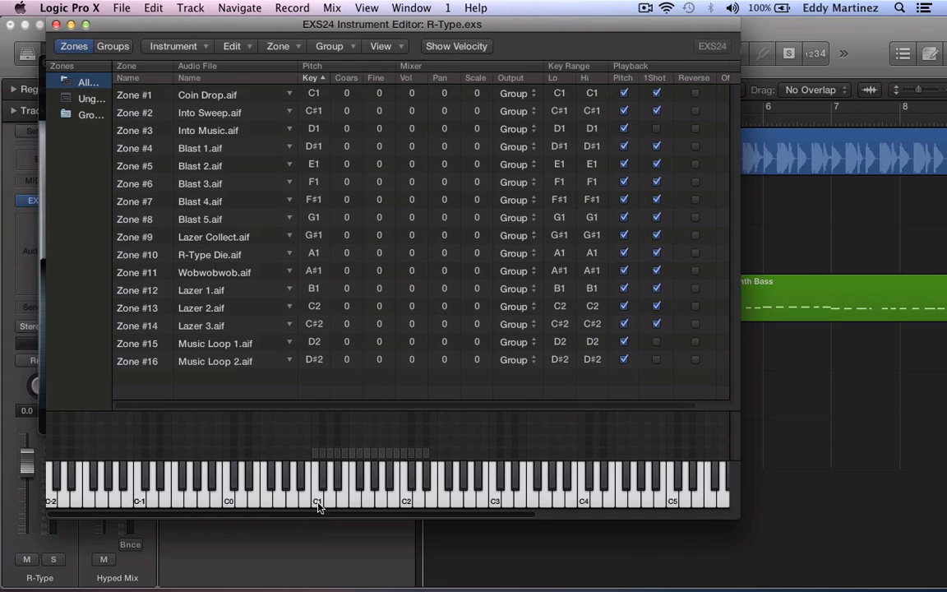
- Audition R-Type zones on the keyboard, including Blast 3 on F1 and R-Type Die on A1
{"action": "left_click", "coordinate": [319, 503]}
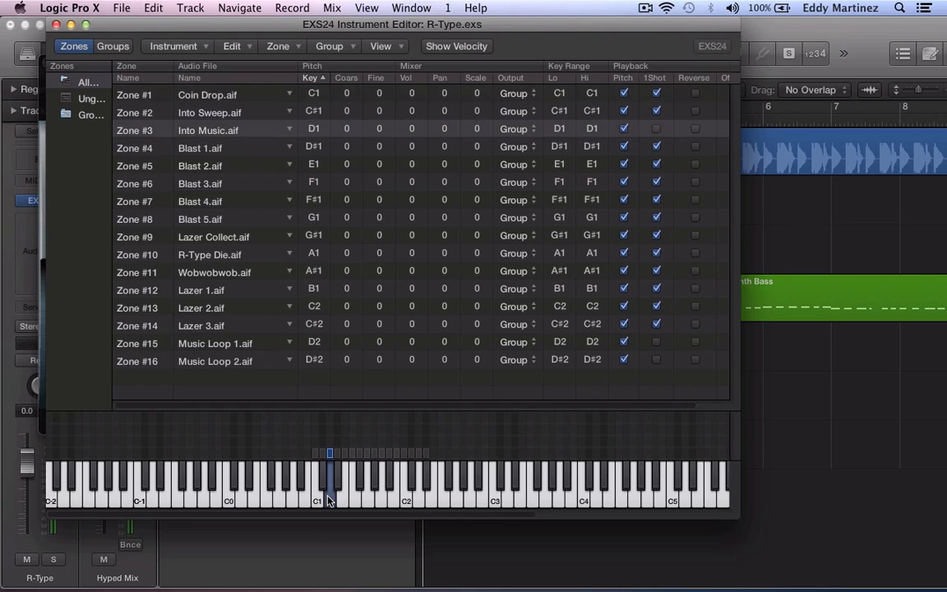
{"action": "left_click", "coordinate": [360, 506]}
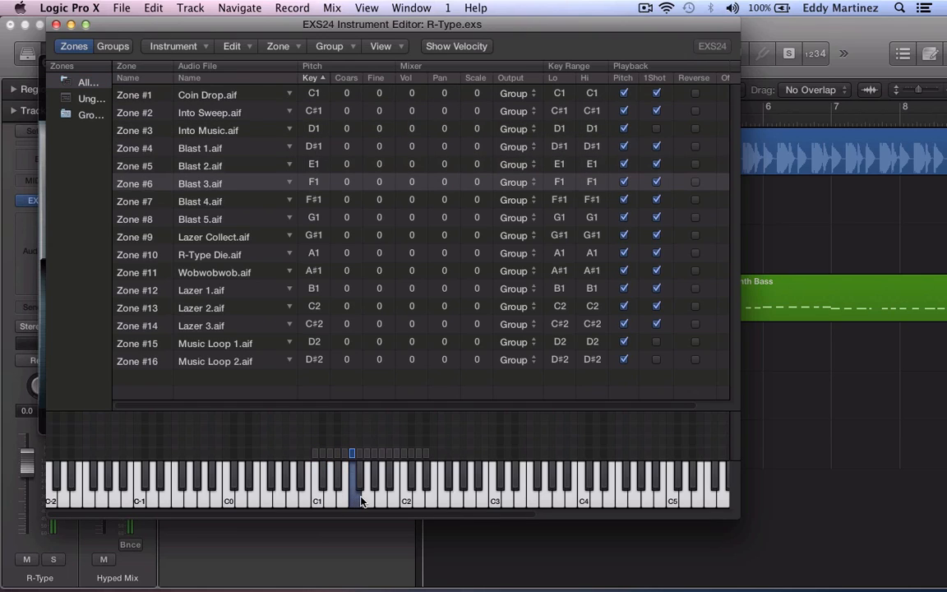
{"action": "left_click", "coordinate": [381, 496]}
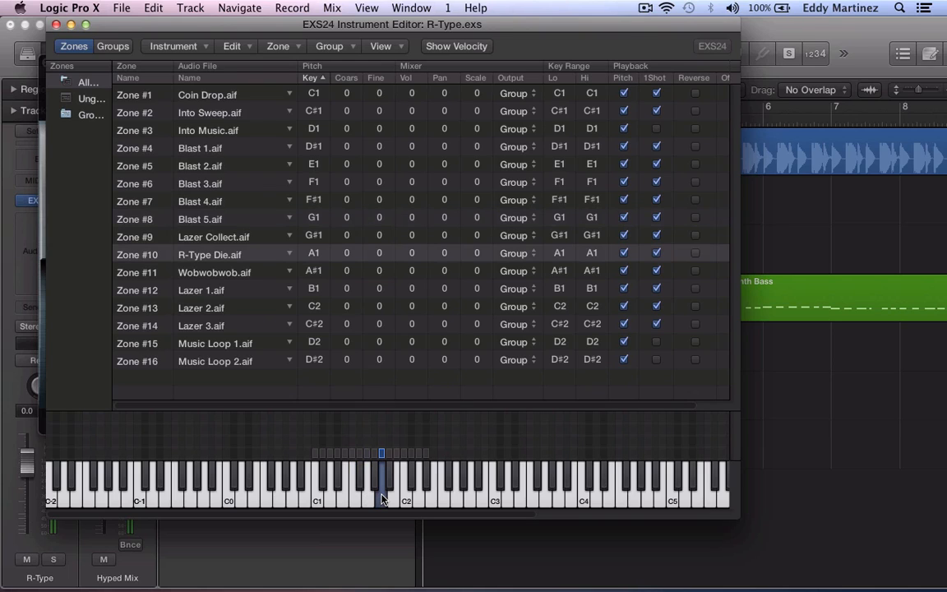